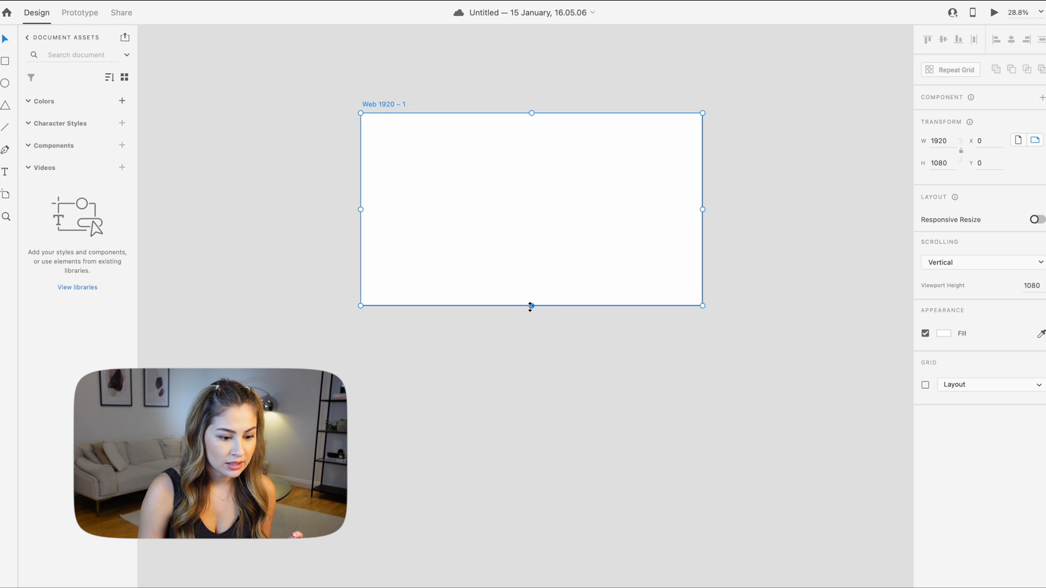
Lengthen the Web 1920 artboard and draw a top rectangle stretched past its edges.
{"action": "left_click_drag", "start_coordinate": [530, 306], "coordinate": [530, 444]}
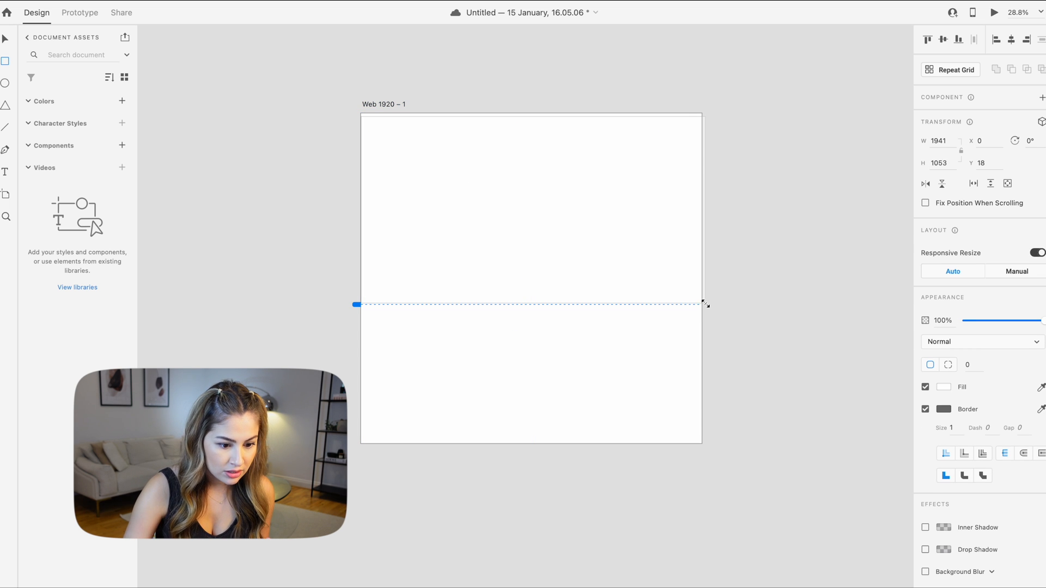
{"action": "left_click_drag", "start_coordinate": [706, 303], "coordinate": [701, 306]}
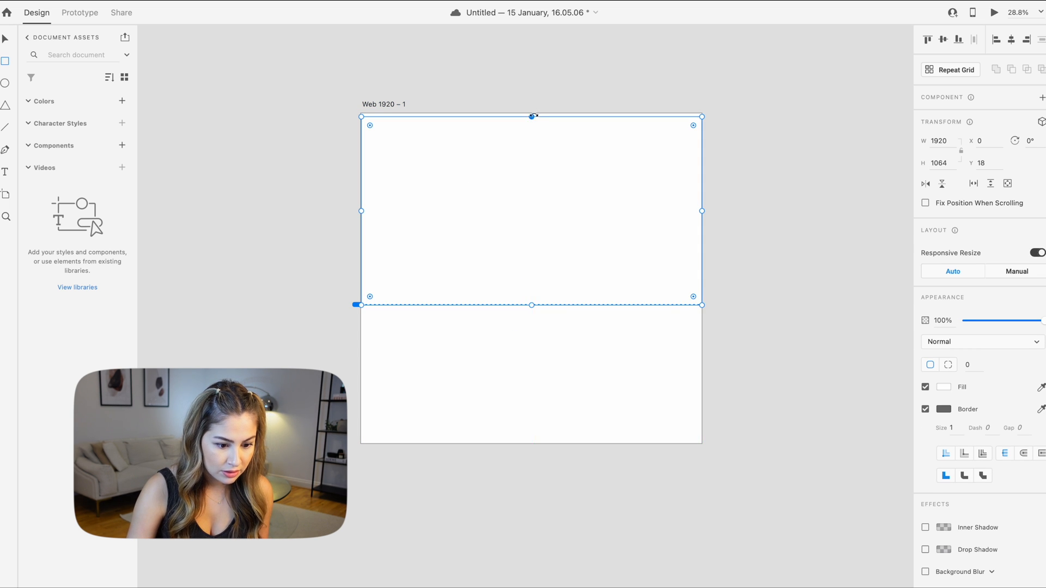
{"action": "left_click_drag", "start_coordinate": [532, 116], "coordinate": [532, 104]}
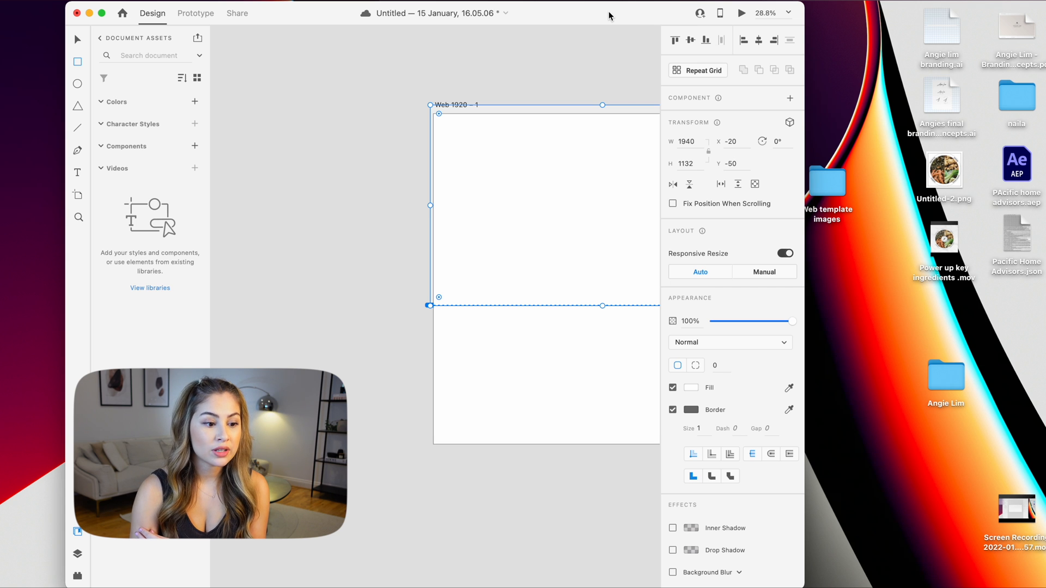
Open the Web template images folder in Finder to get the hero photos.
{"action": "left_click", "coordinate": [827, 180]}
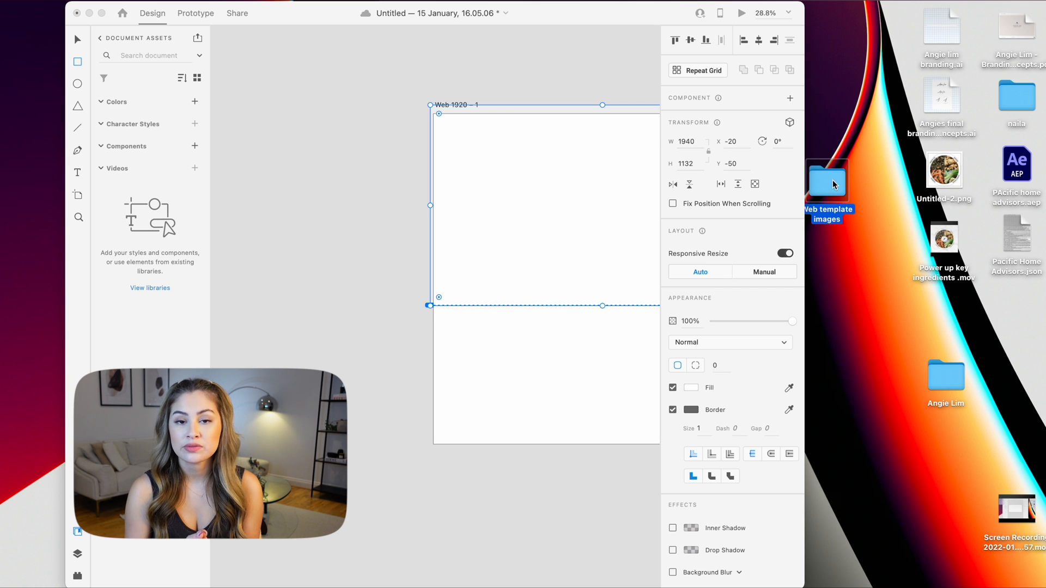
{"action": "double_click", "coordinate": [826, 181]}
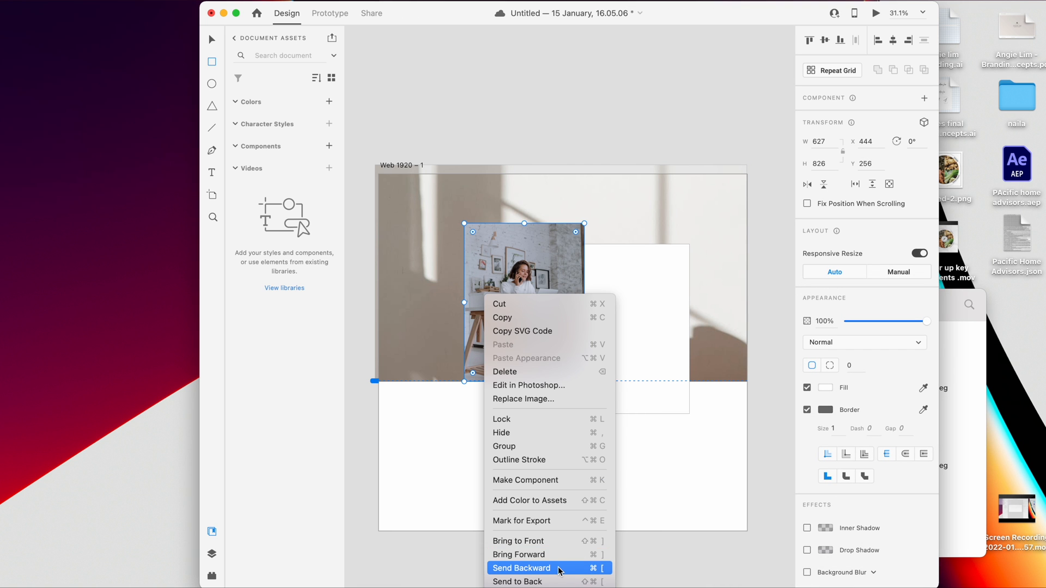
Send the desk photo behind the white card and add navigation links top right.
{"action": "left_click", "coordinate": [522, 568]}
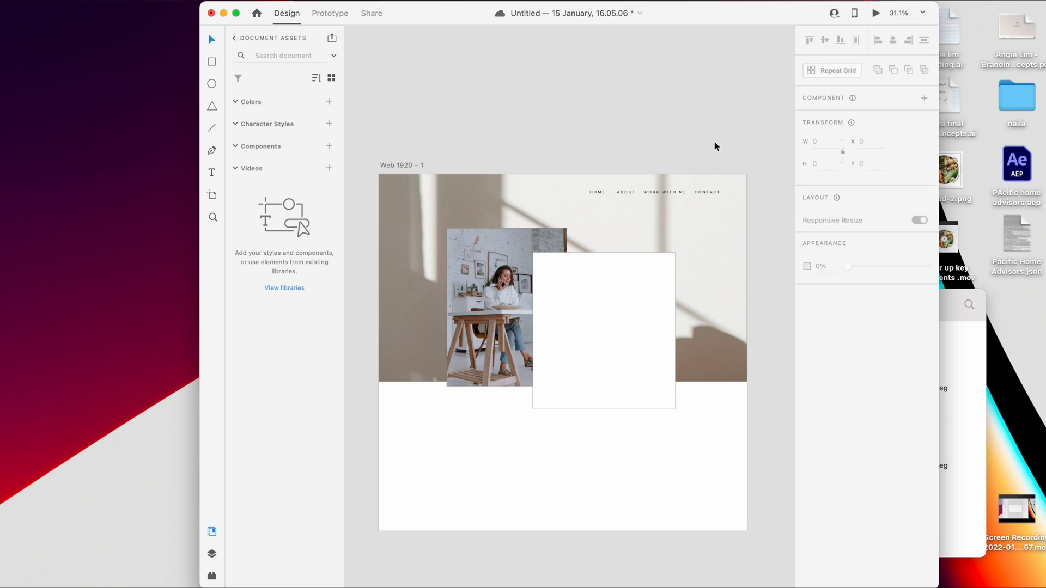
{"action": "left_click", "coordinate": [440, 195]}
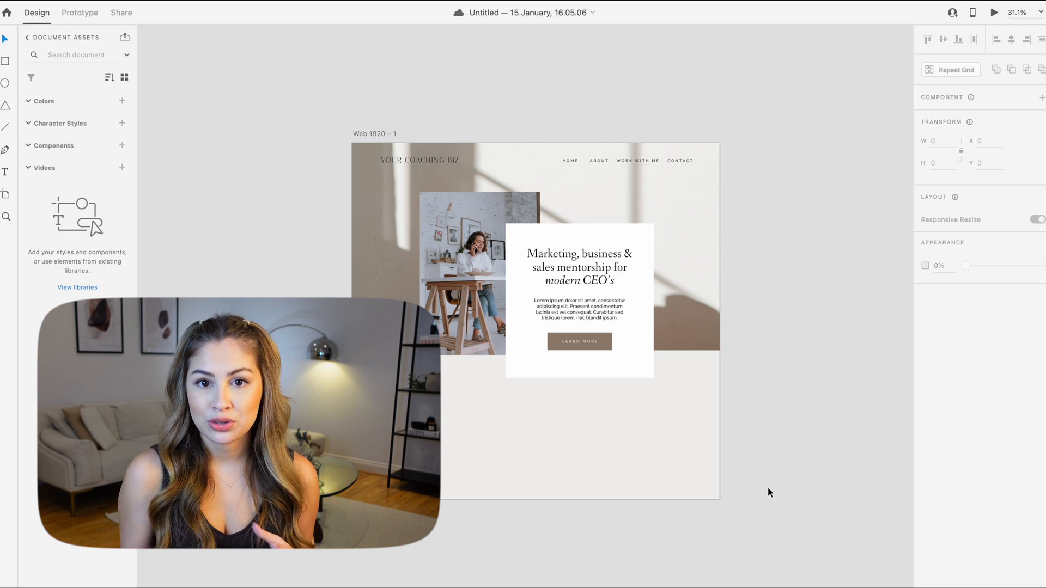
Type the intro statement beginning 'If you're rea…' below the hero.
{"action": "type", "text": "If you're ready to take your business, mindset & income"}
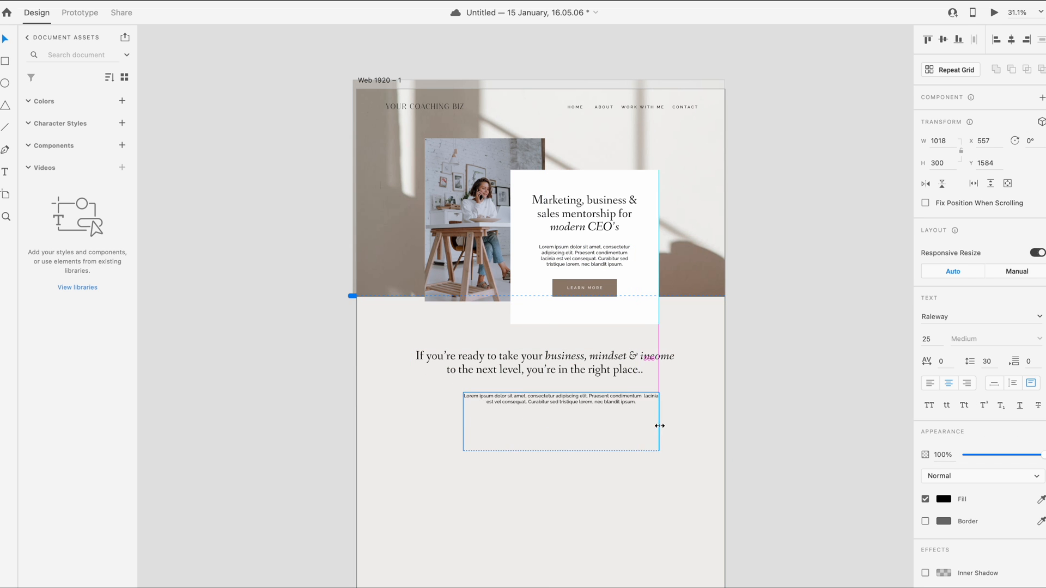
Place a stock photo from the web template images folder and edit the latest-program heading.
{"action": "left_click", "coordinate": [942, 499]}
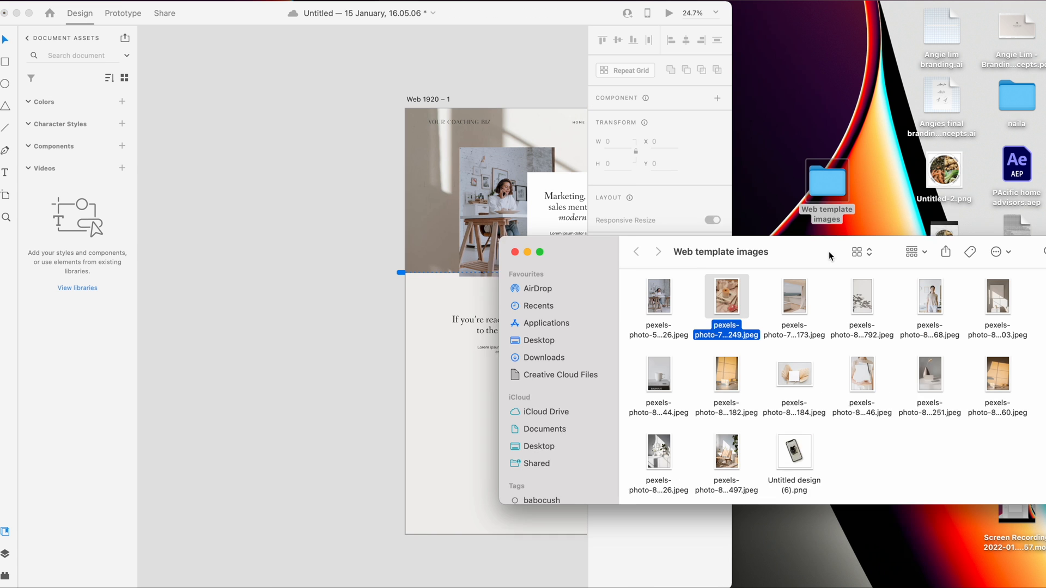
{"action": "left_click", "coordinate": [879, 372]}
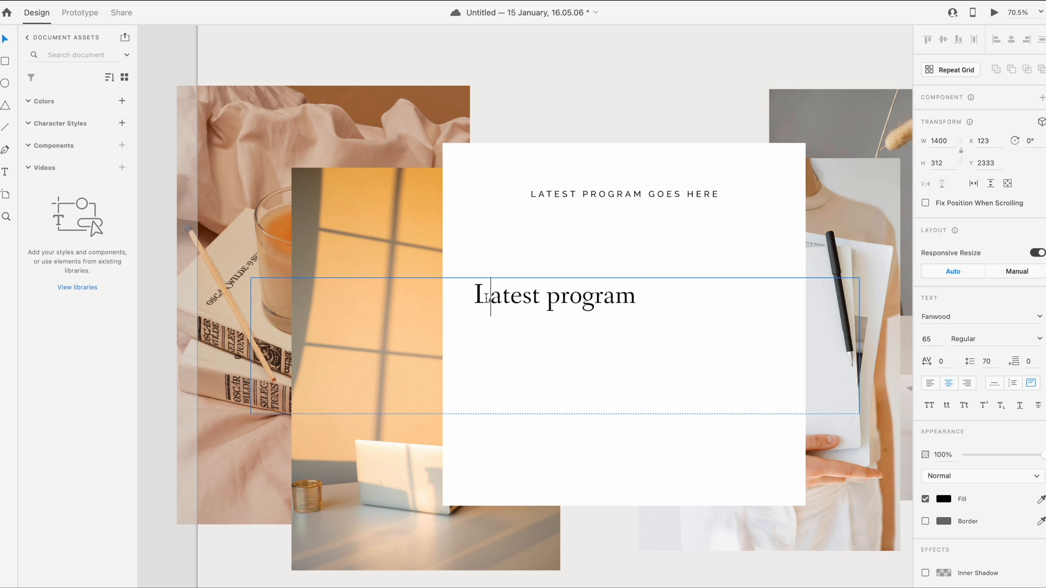
{"action": "left_click", "coordinate": [625, 194]}
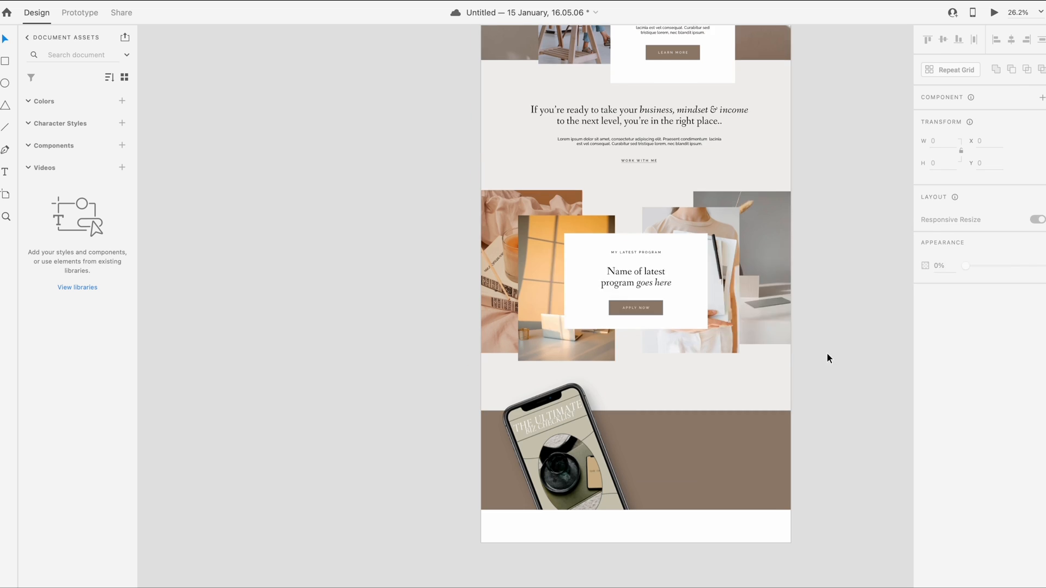
Add the 'Download my latest freebie now!' heading to the brown band, then place its fields and button.
{"action": "left_click", "coordinate": [563, 457]}
{"action": "type", "text": "Sign up to"}
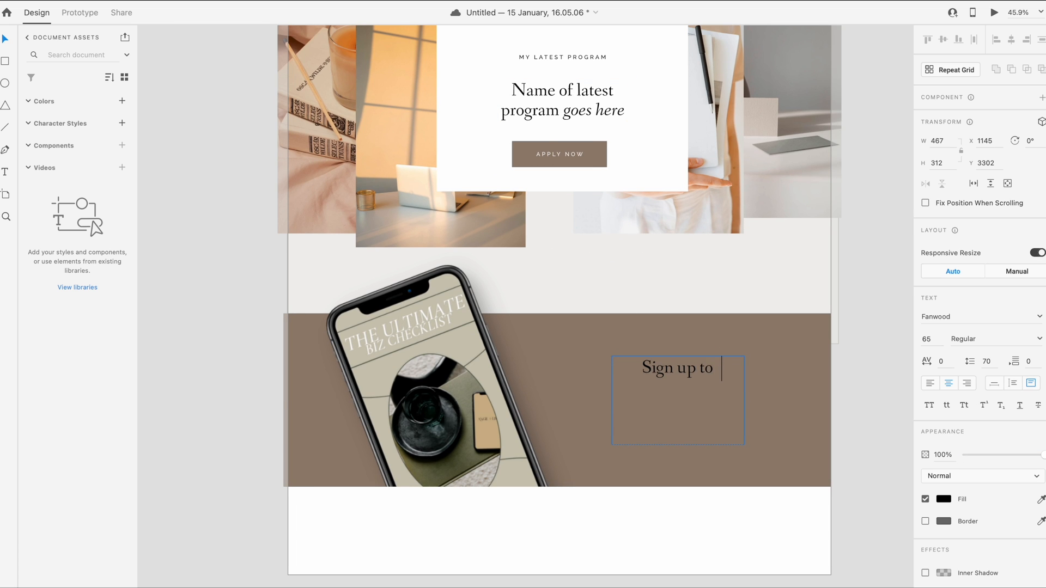
{"action": "type", "text": "Download my latest freebie now!"}
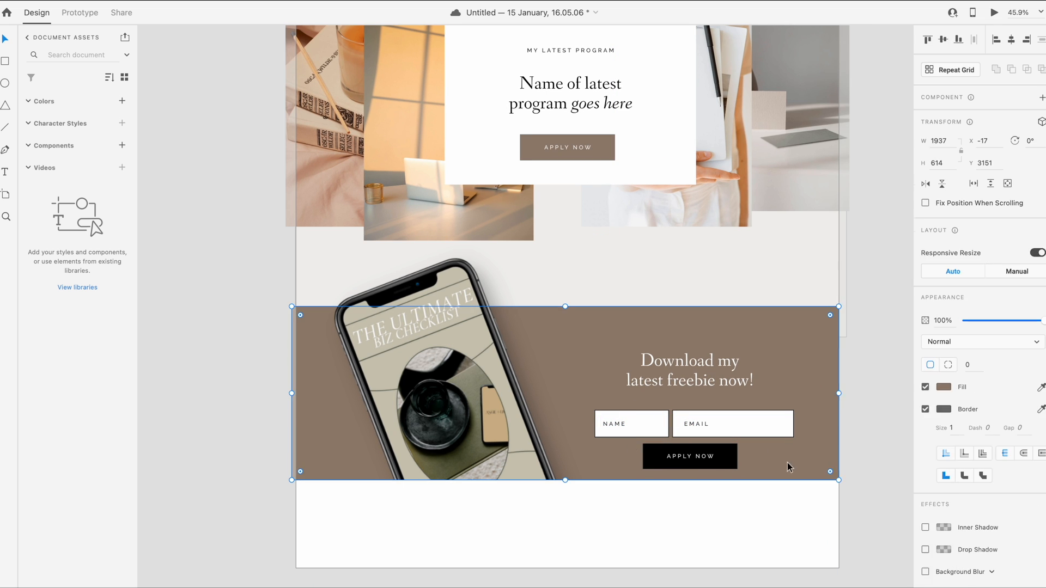
{"action": "left_click", "coordinate": [690, 370]}
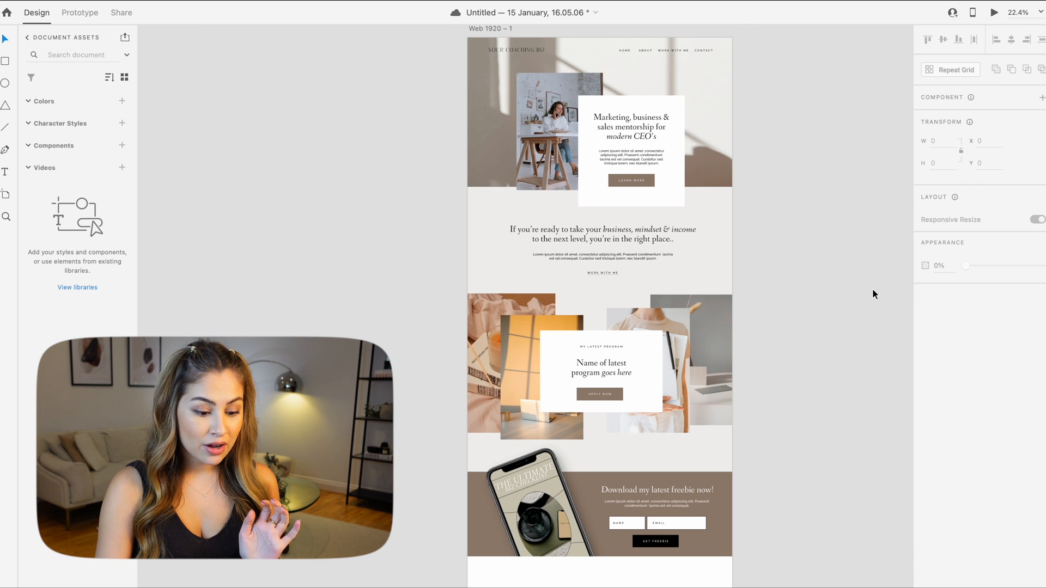
{"action": "scroll", "scroll_direction": "down", "scroll_amount": 3}
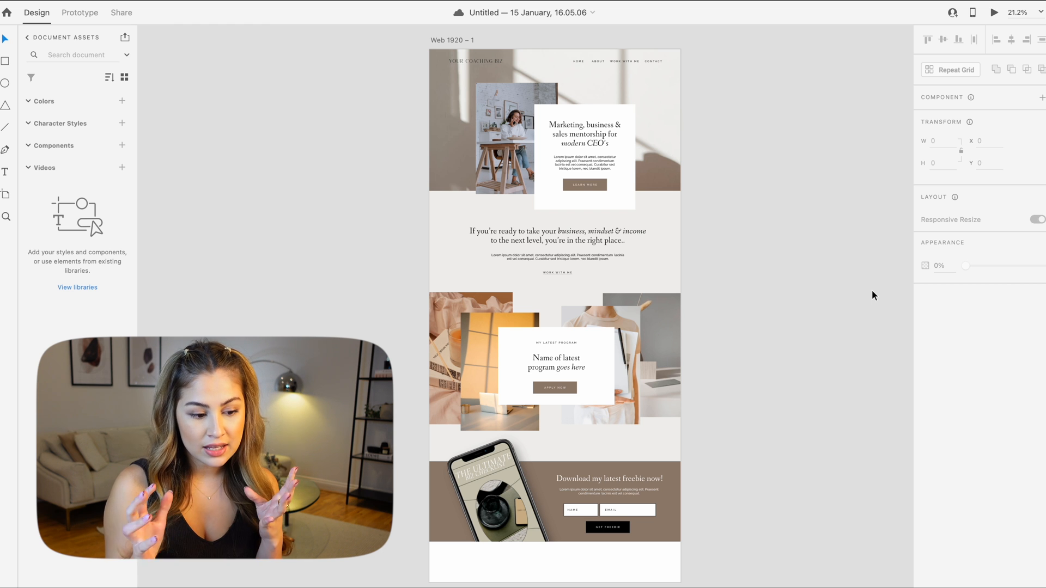
{"action": "left_click", "coordinate": [553, 120]}
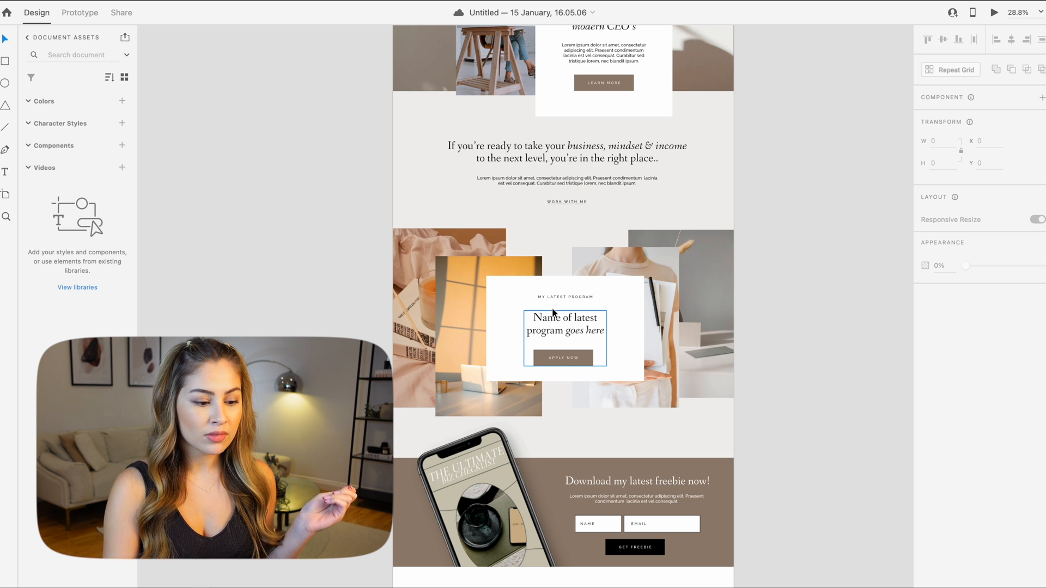
{"action": "scroll", "scroll_direction": "down", "scroll_amount": 3}
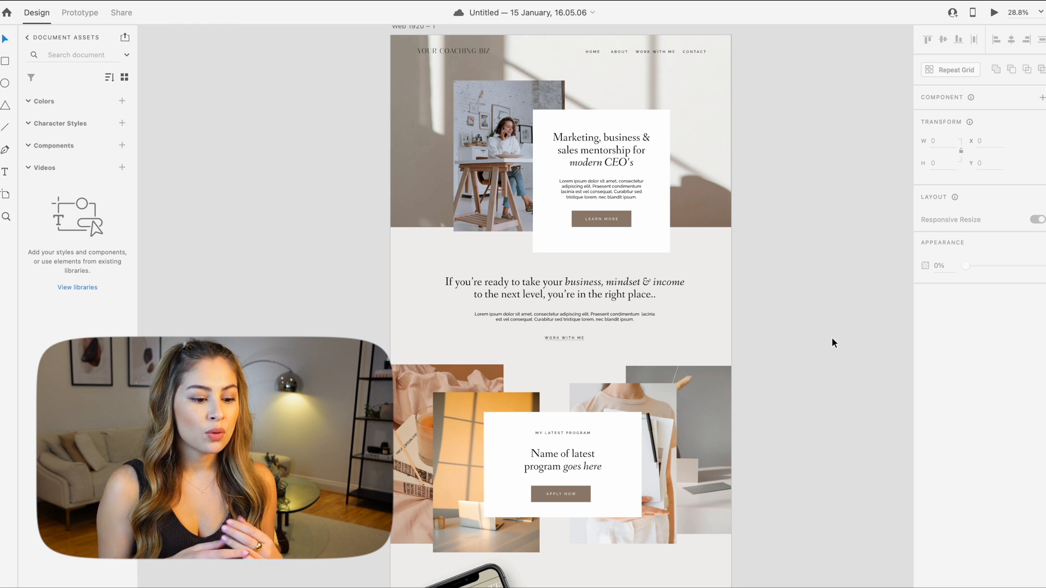
Select the intro paragraph group and centre-align it beside the photo.
{"action": "scroll", "scroll_direction": "down", "scroll_amount": 3}
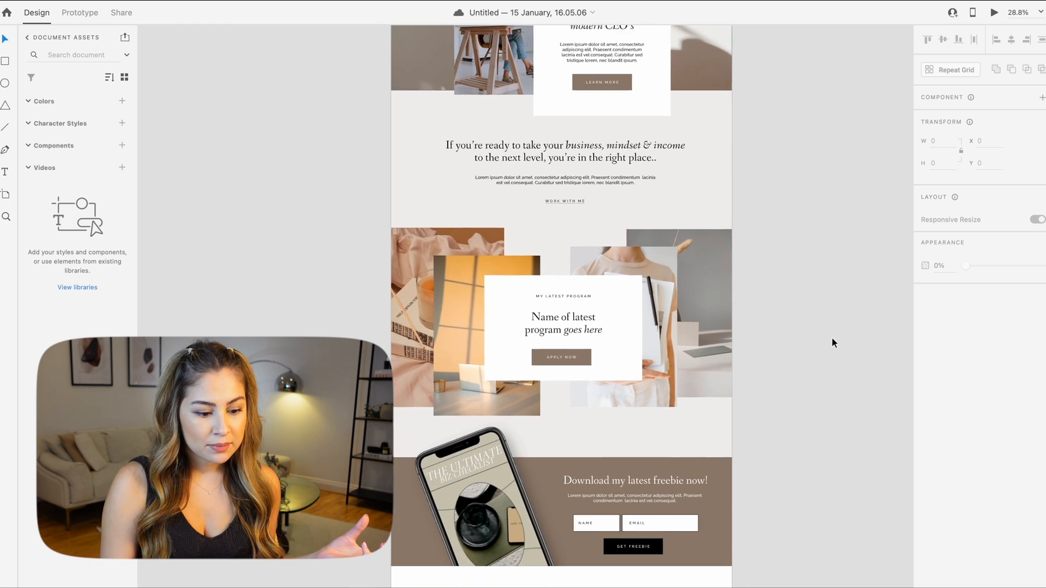
{"action": "scroll", "scroll_direction": "down", "scroll_amount": 3}
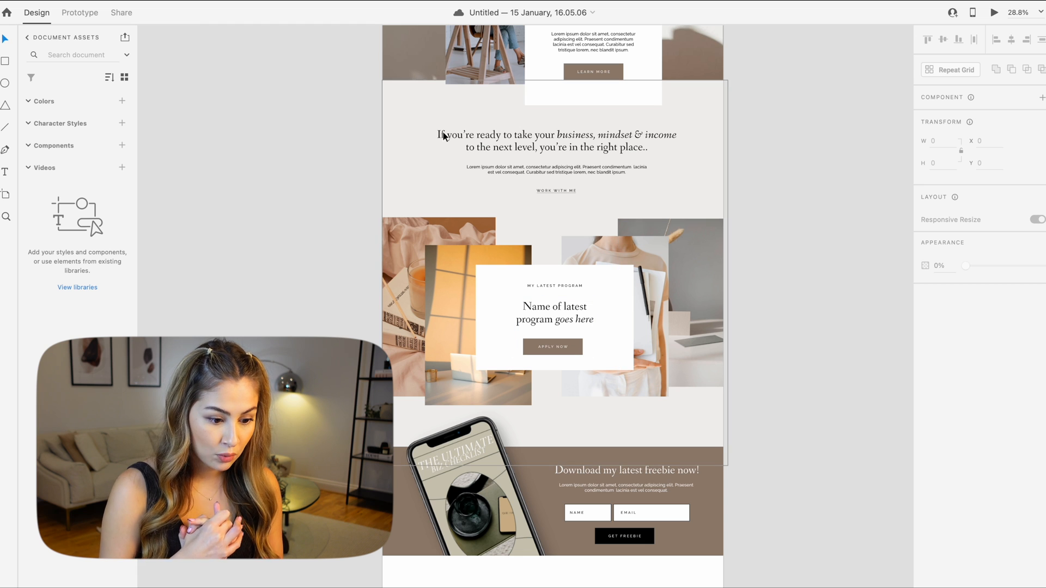
{"action": "left_click", "coordinate": [555, 141]}
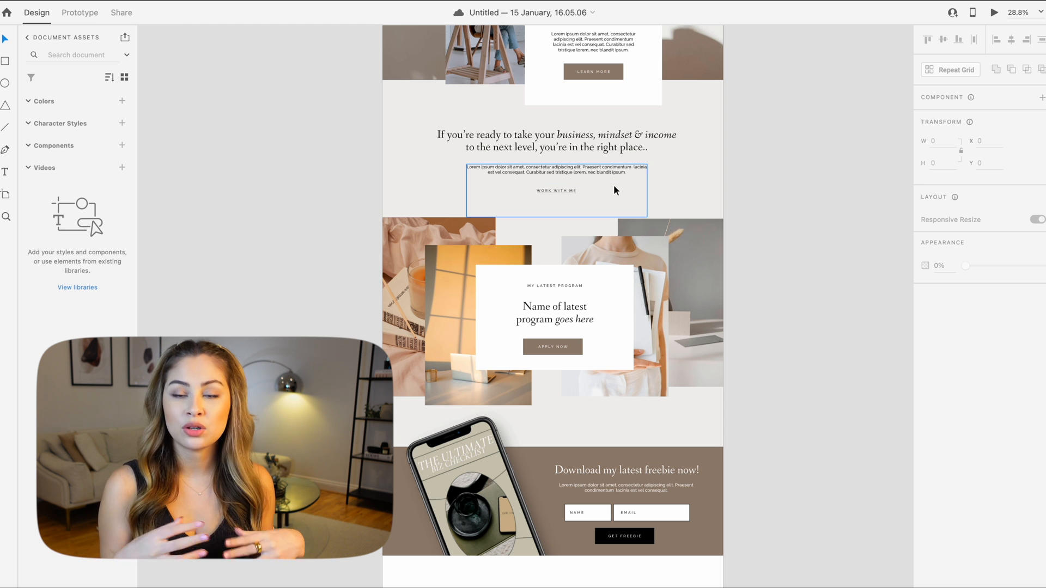
{"action": "left_click", "coordinate": [554, 190]}
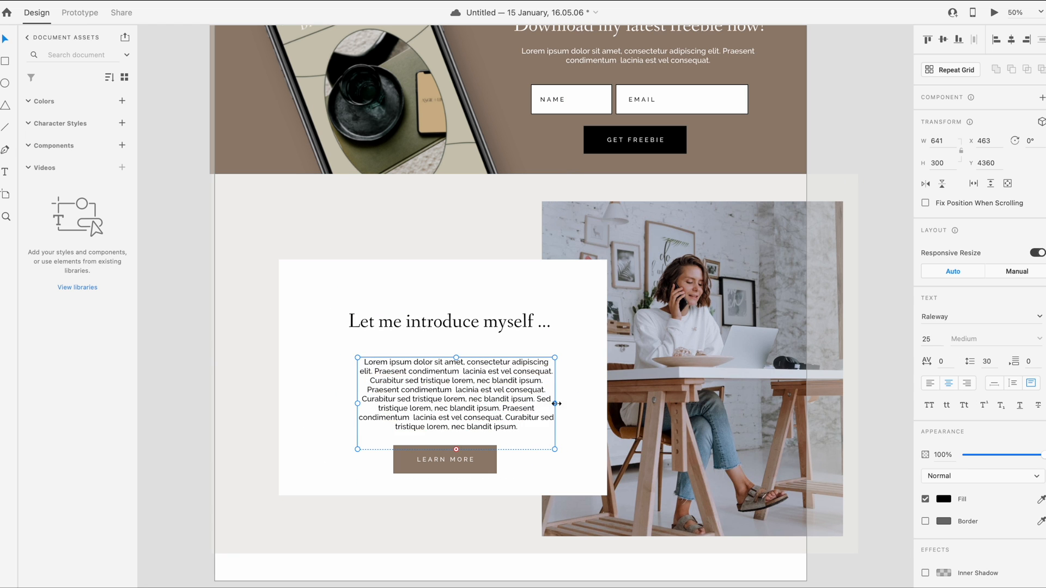
{"action": "left_click", "coordinate": [444, 458]}
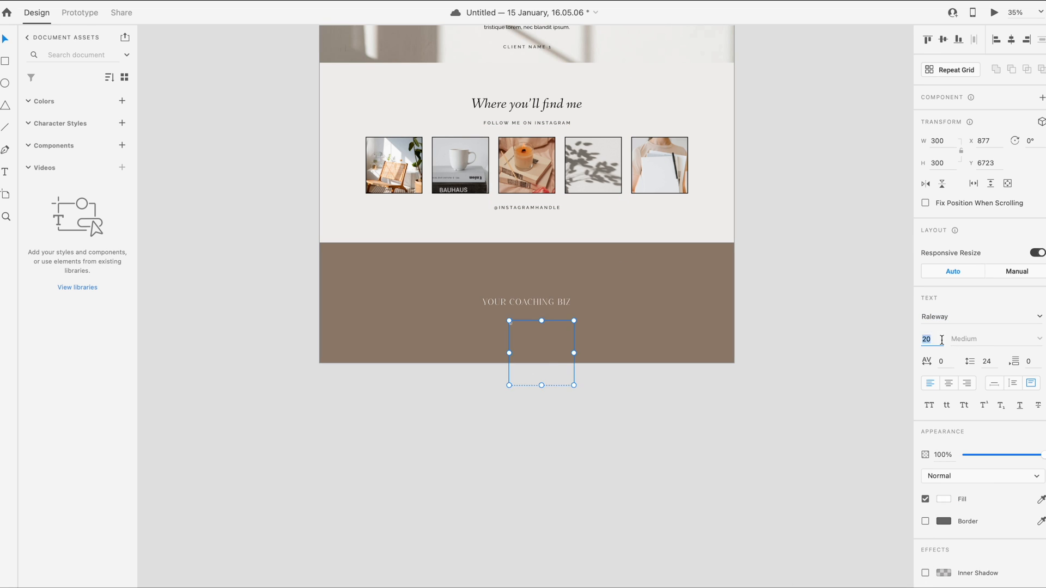
Type 'YOUR COACHING BIZ 2022' at font size 25 beneath the footer logo.
{"action": "type", "text": "25"}
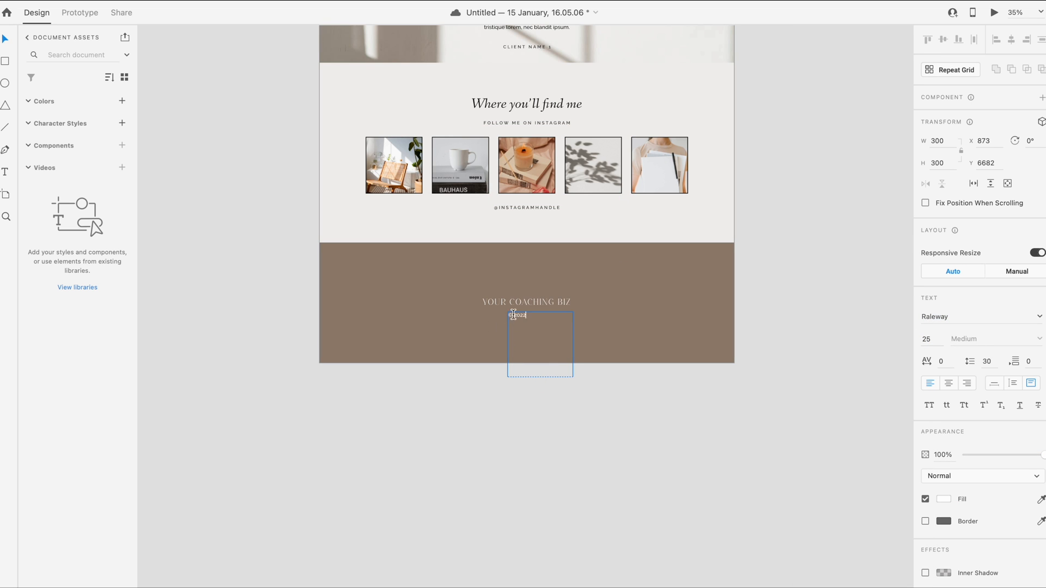
{"action": "type", "text": "YOUR COACHING BIZ 2022"}
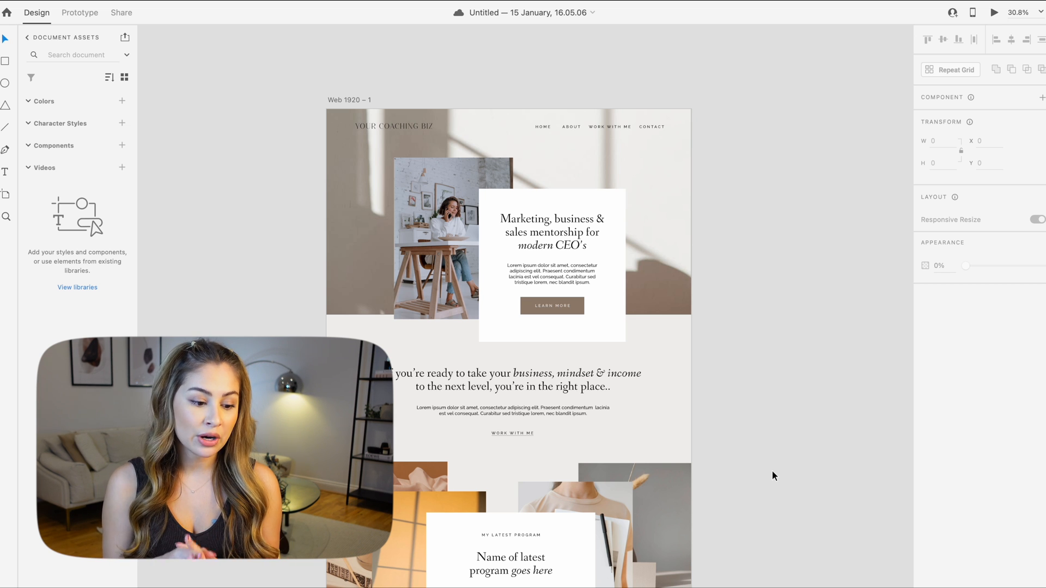
{"action": "scroll", "scroll_direction": "down", "scroll_amount": 3}
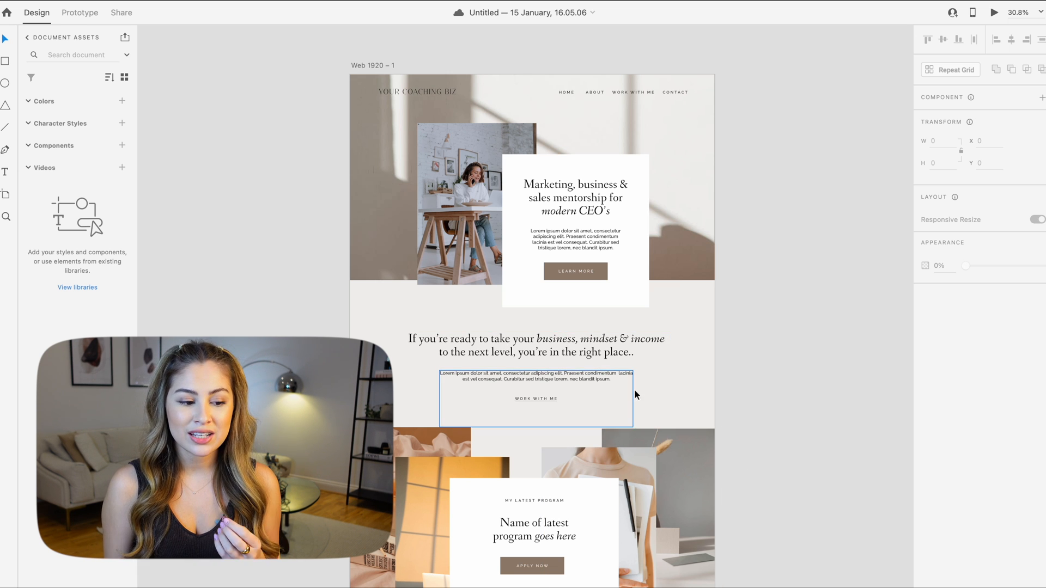
{"action": "scroll", "scroll_direction": "down", "scroll_amount": 3}
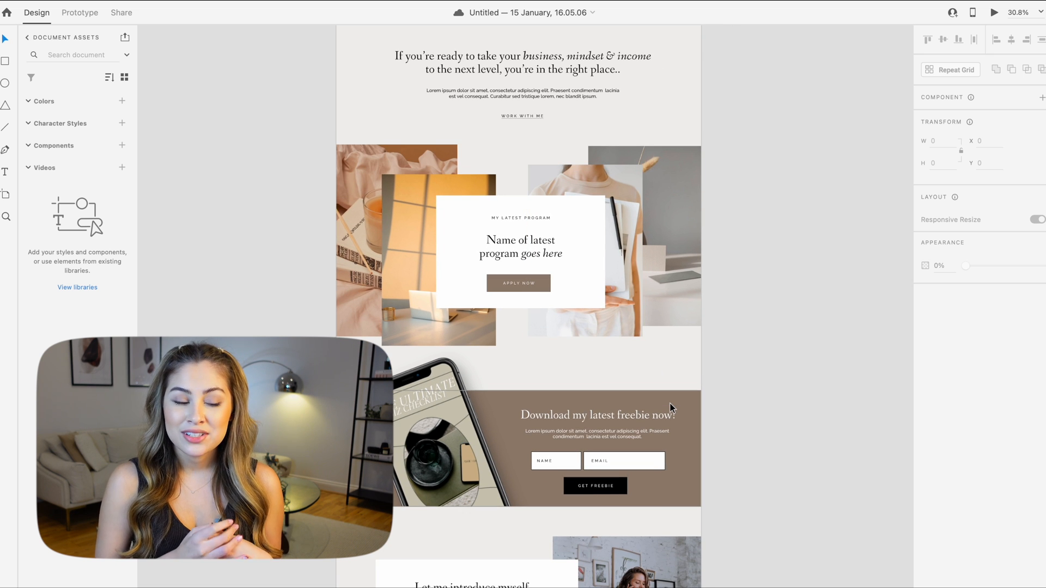
{"action": "scroll", "scroll_direction": "down", "scroll_amount": 3}
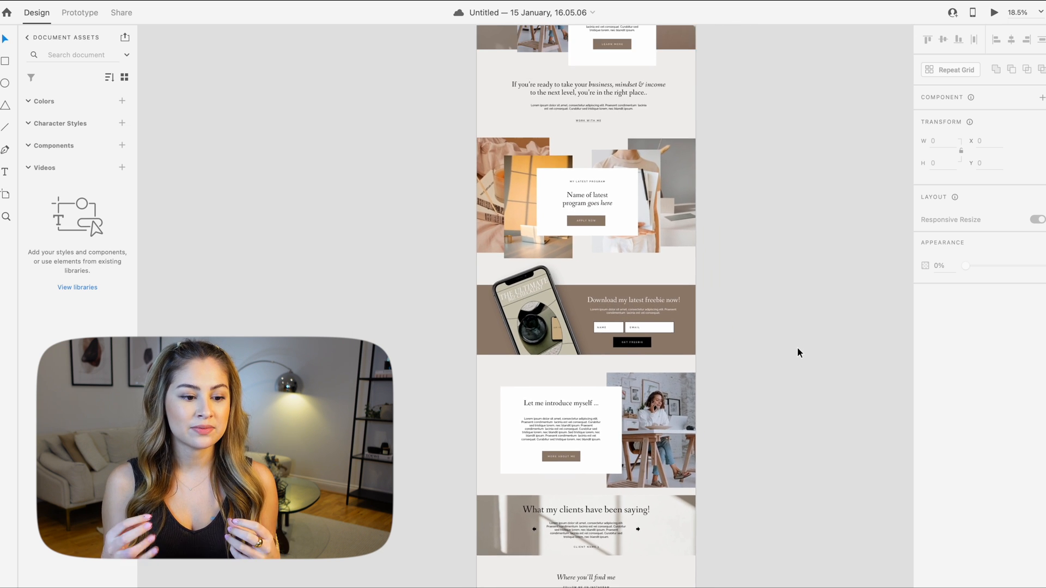
{"action": "scroll", "scroll_direction": "down", "scroll_amount": 3}
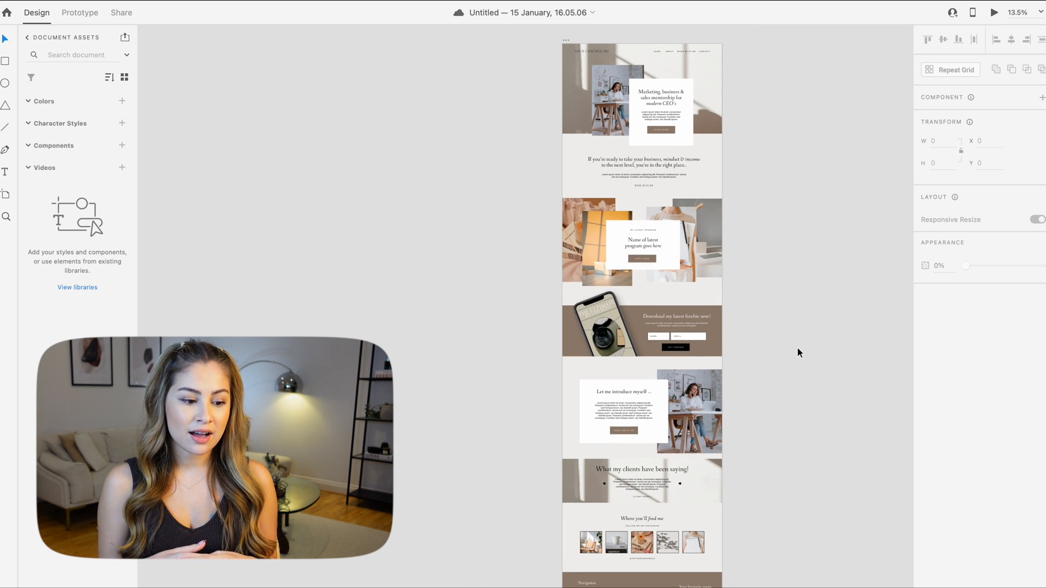
{"action": "left_click", "coordinate": [660, 103]}
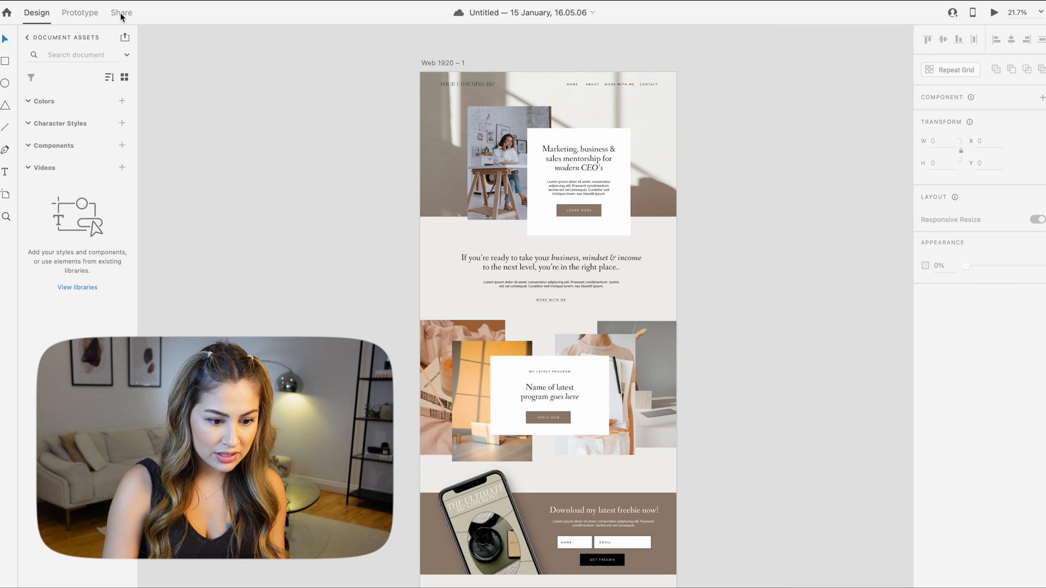
Switch to the Share tab and expand the View Setting dropdown.
{"action": "left_click", "coordinate": [121, 13]}
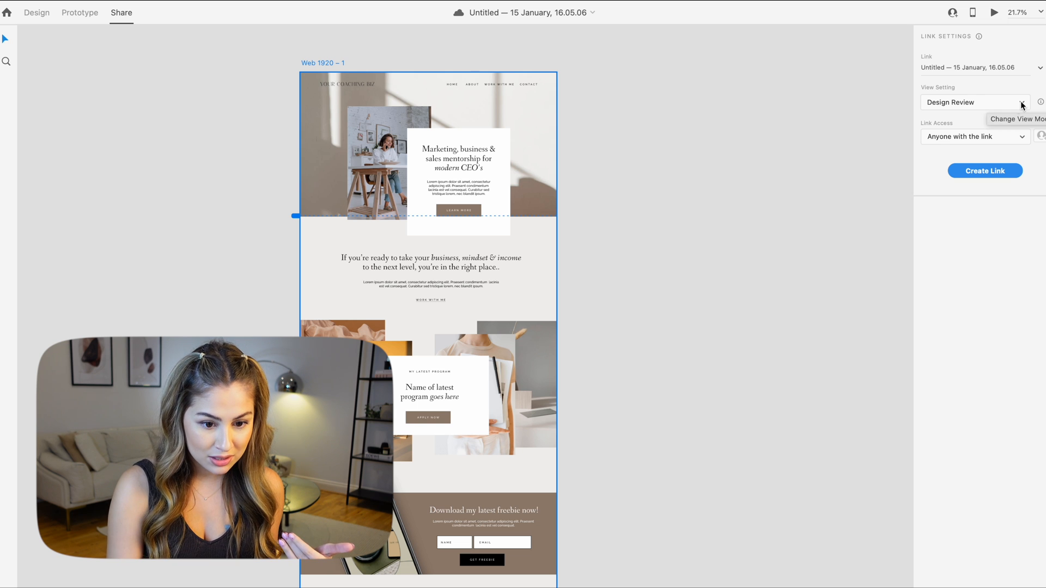
{"action": "left_click", "coordinate": [37, 12]}
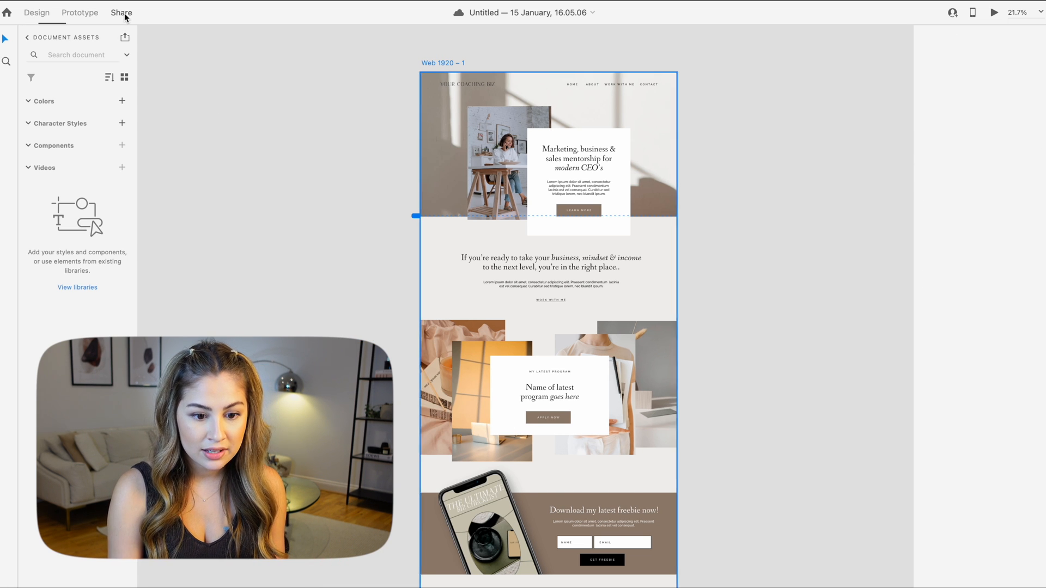
{"action": "left_click", "coordinate": [121, 12]}
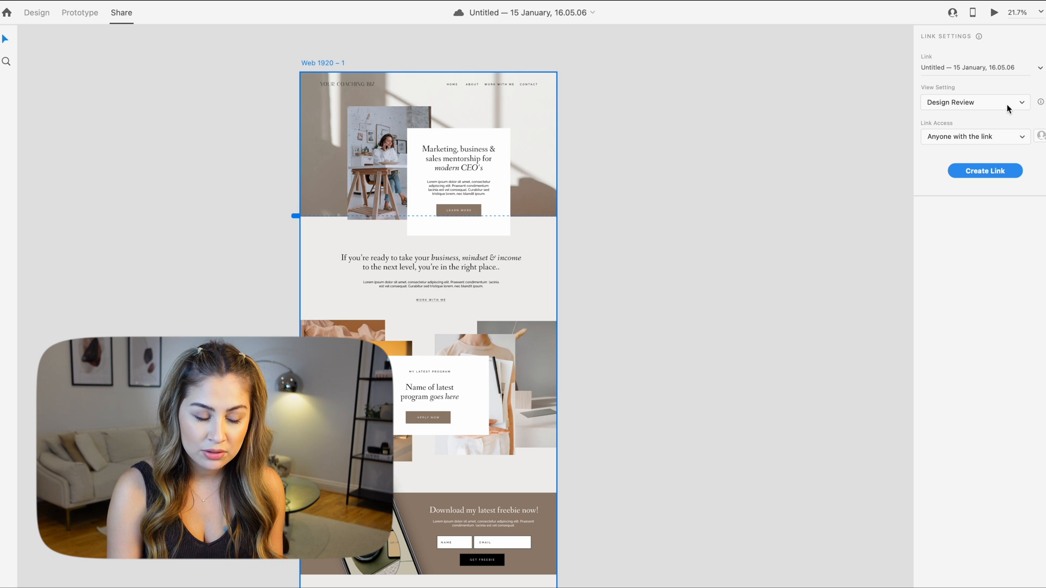
{"action": "mouse_move", "coordinate": [1021, 101]}
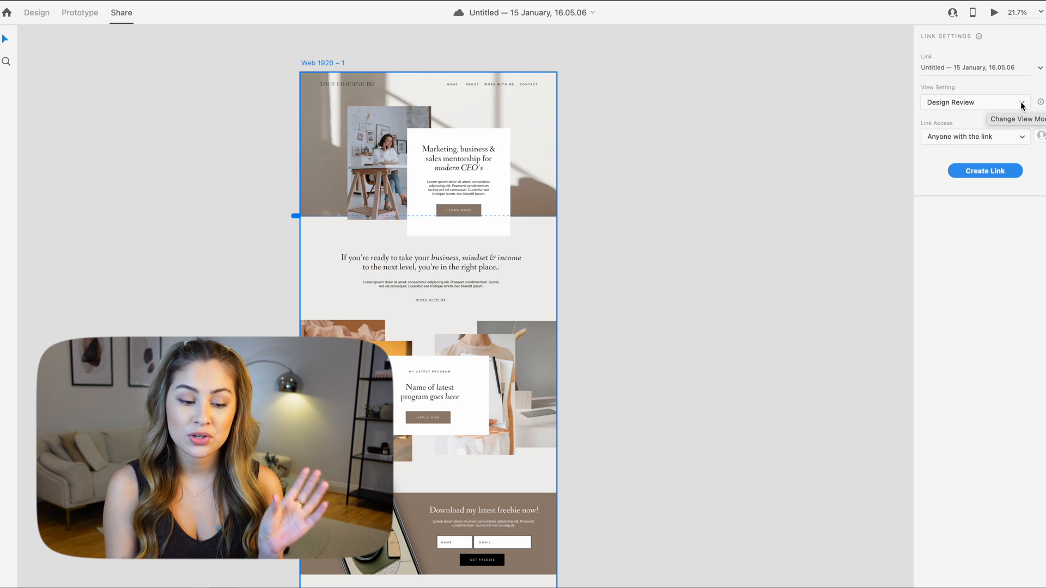
{"action": "left_click", "coordinate": [974, 102]}
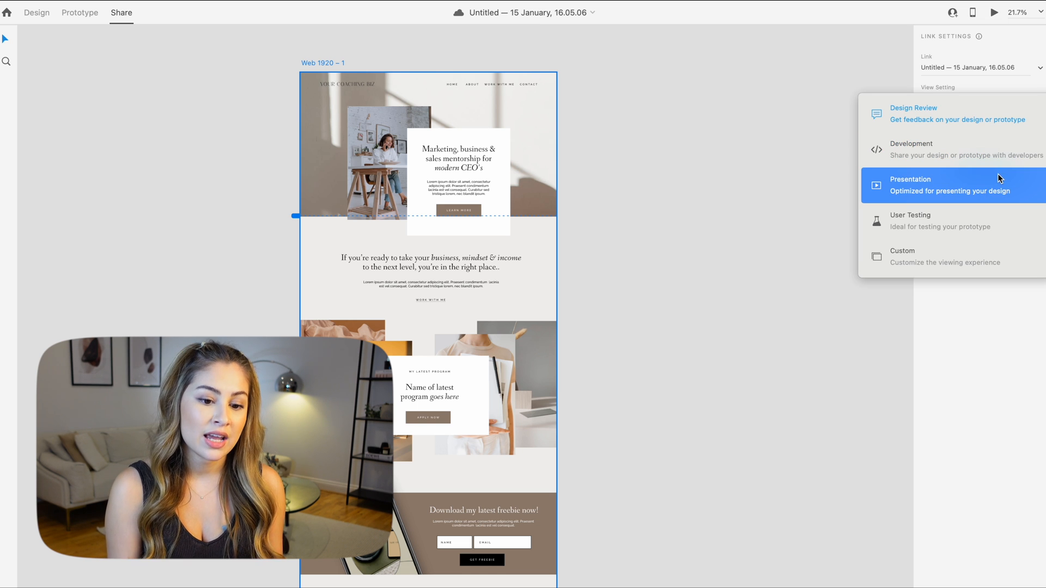
Choose Presentation view, keeping Link Access on 'Anyone with the link'.
{"action": "left_click", "coordinate": [910, 184]}
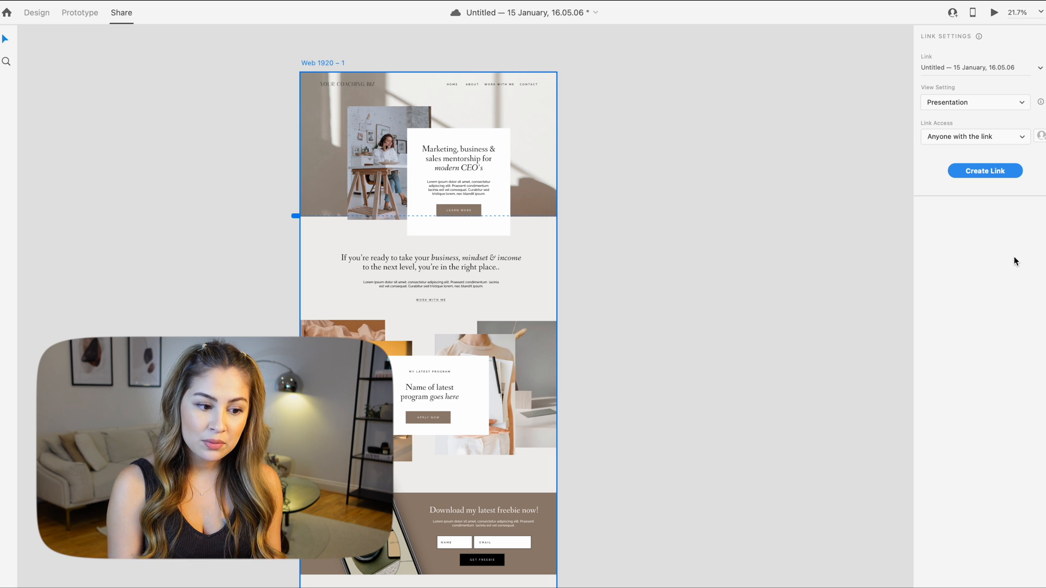
{"action": "mouse_move", "coordinate": [1025, 279]}
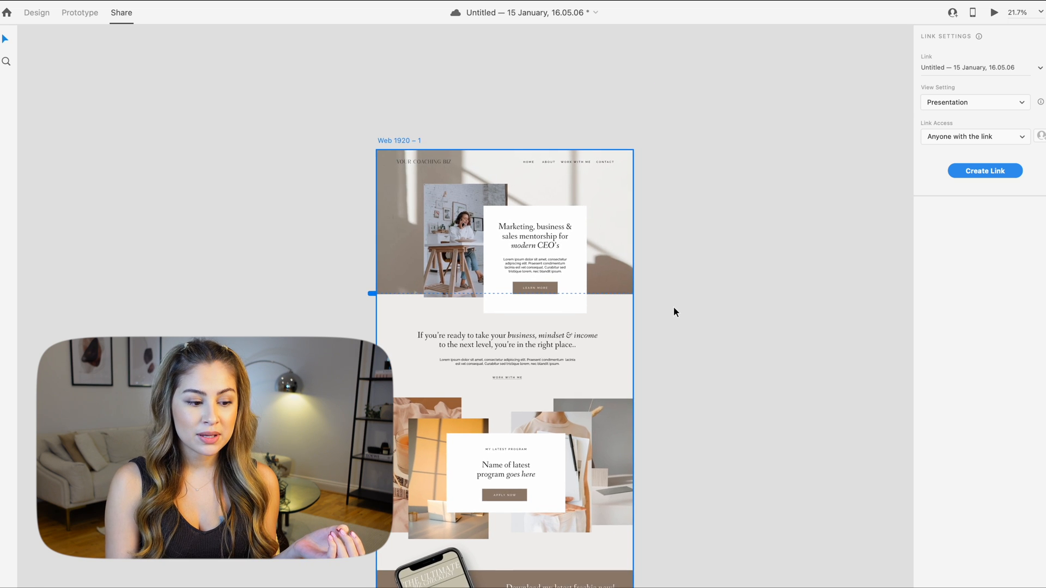
{"action": "scroll", "scroll_direction": "down", "scroll_amount": 3}
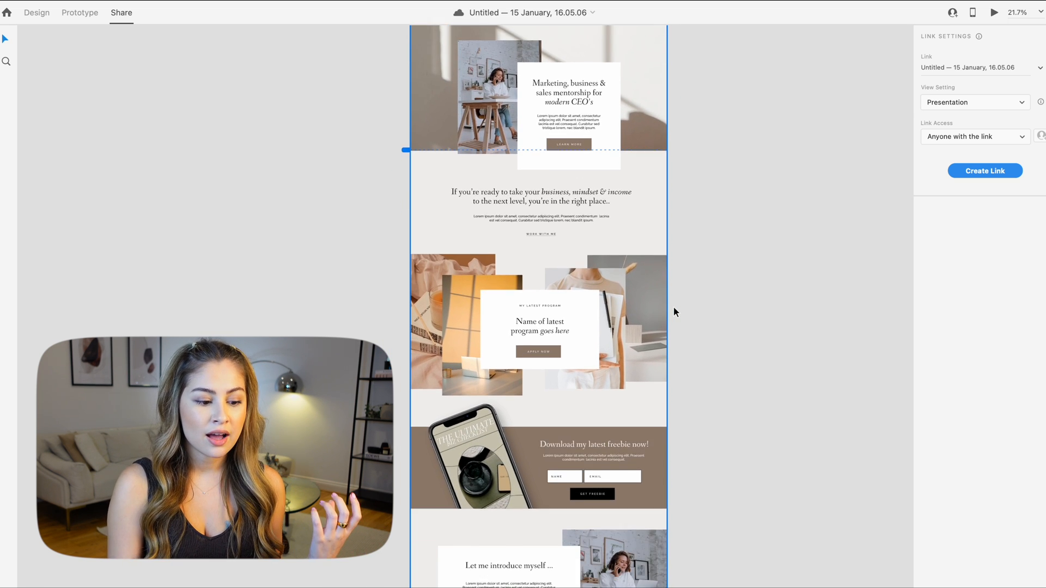
{"action": "scroll", "scroll_direction": "down", "scroll_amount": 3}
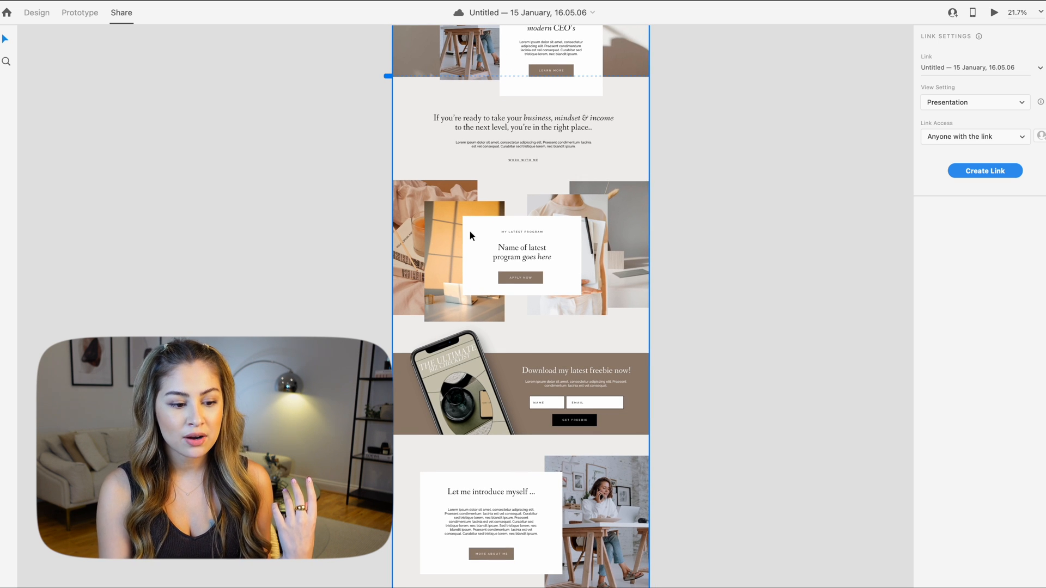
{"action": "mouse_move", "coordinate": [601, 250]}
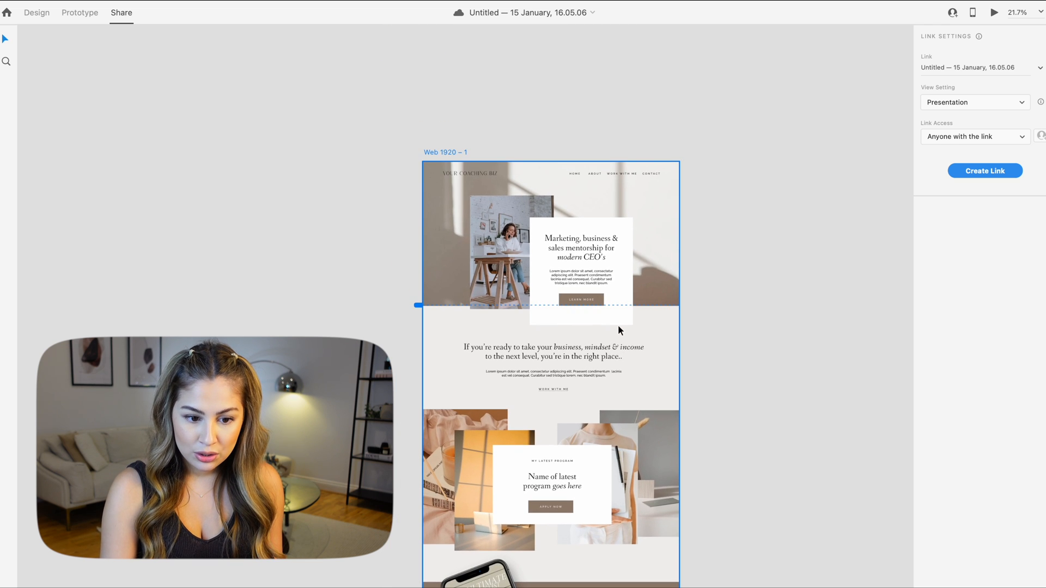
{"action": "scroll", "scroll_direction": "down", "scroll_amount": 3}
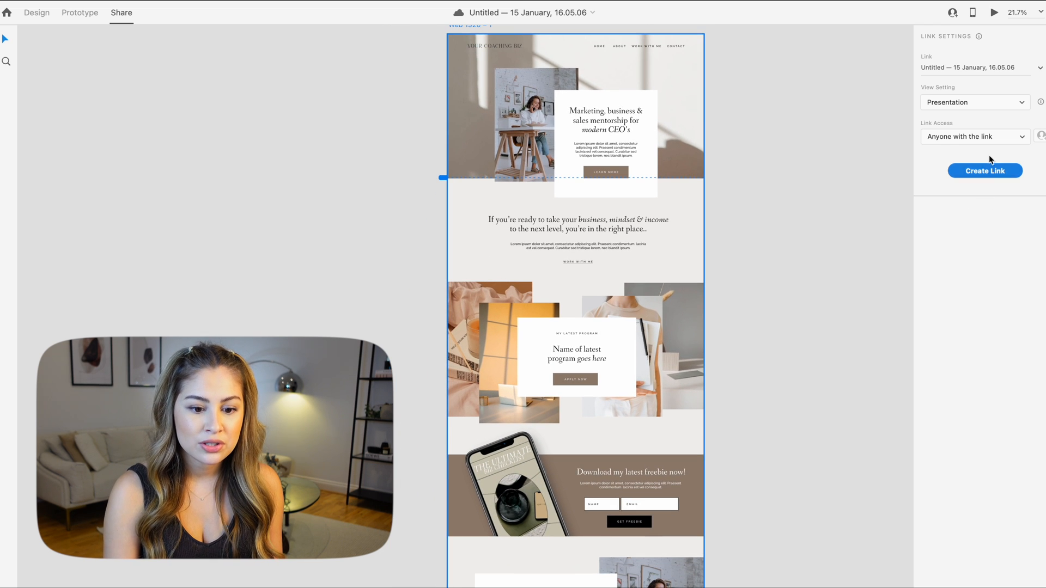
Generate the public share link and open the homepage presentation full-screen in Chrome.
{"action": "left_click", "coordinate": [985, 170]}
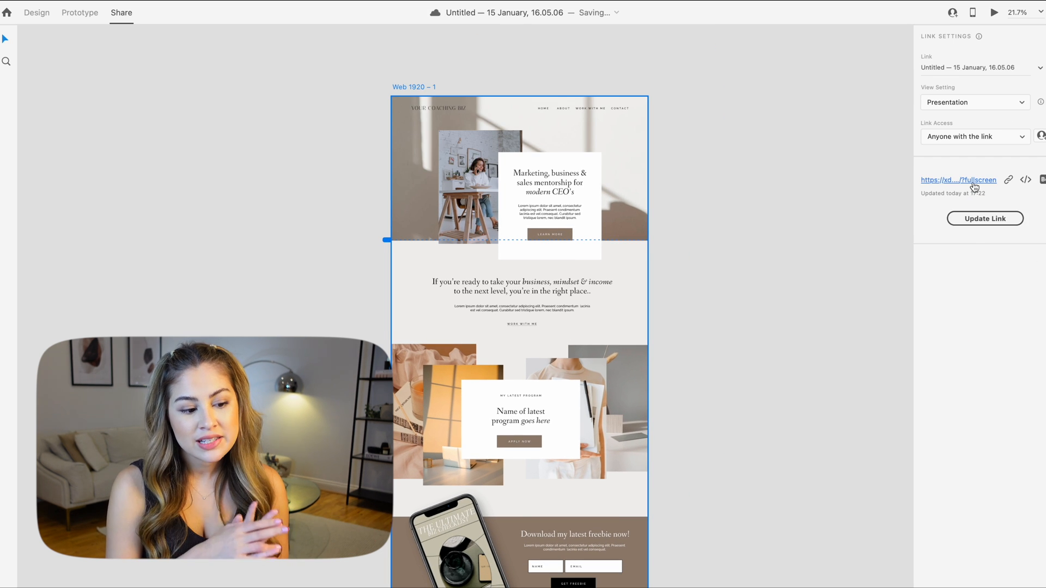
{"action": "left_click", "coordinate": [956, 180]}
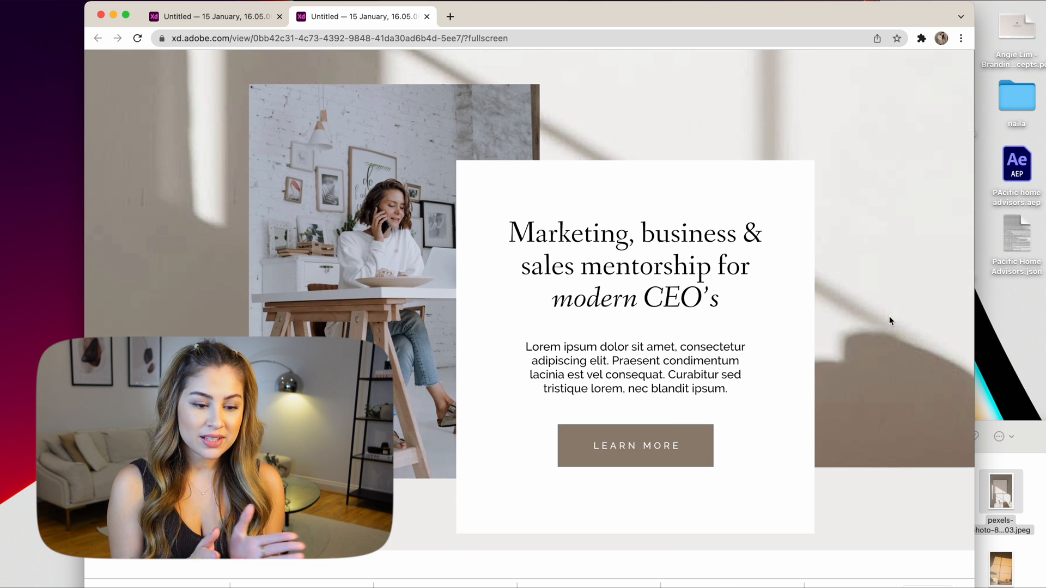
{"action": "scroll", "scroll_direction": "down", "scroll_amount": 3}
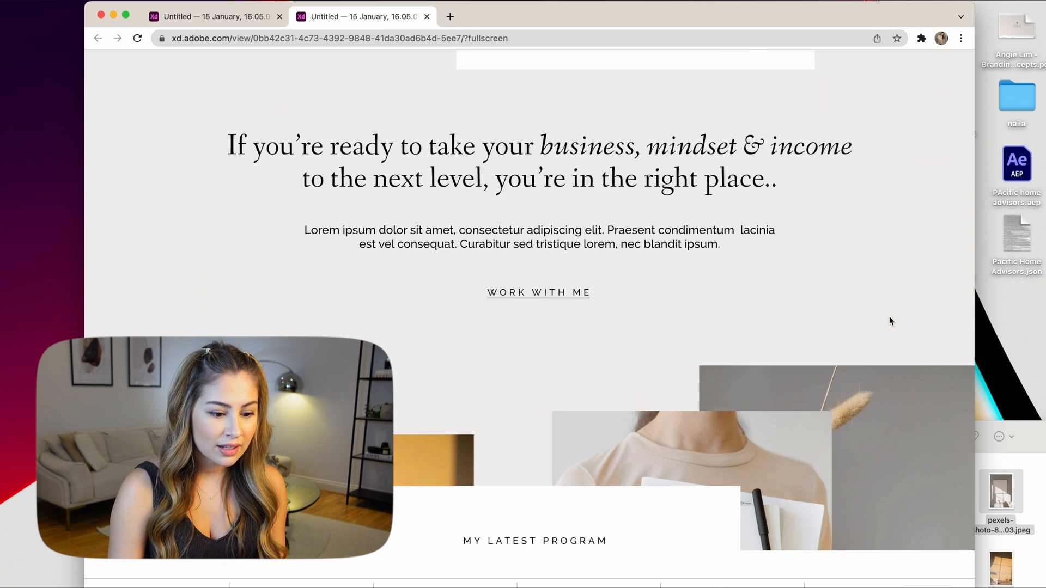
{"action": "scroll", "scroll_direction": "down", "scroll_amount": 3}
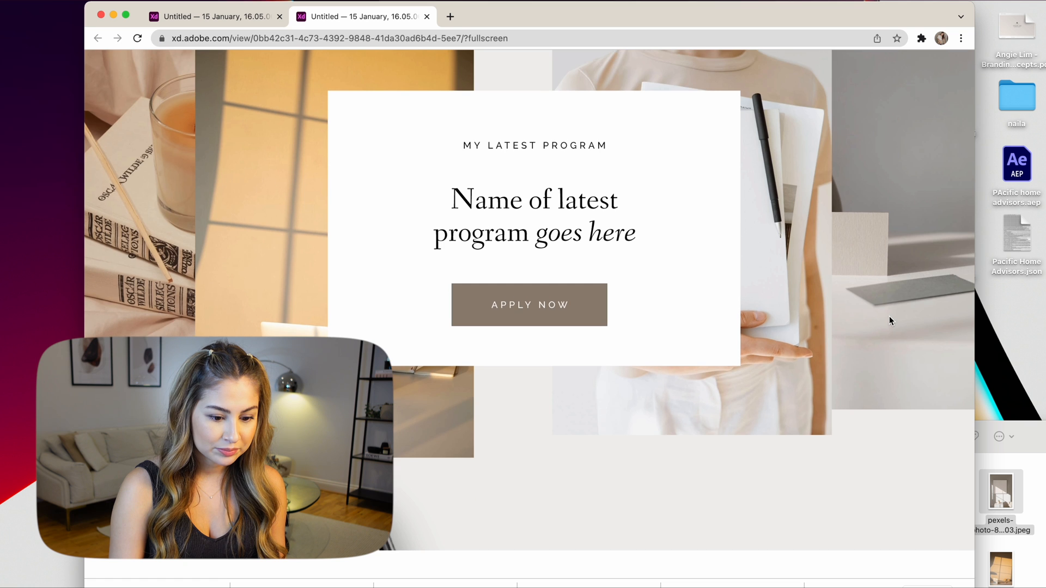
{"action": "scroll", "scroll_direction": "down", "scroll_amount": 3}
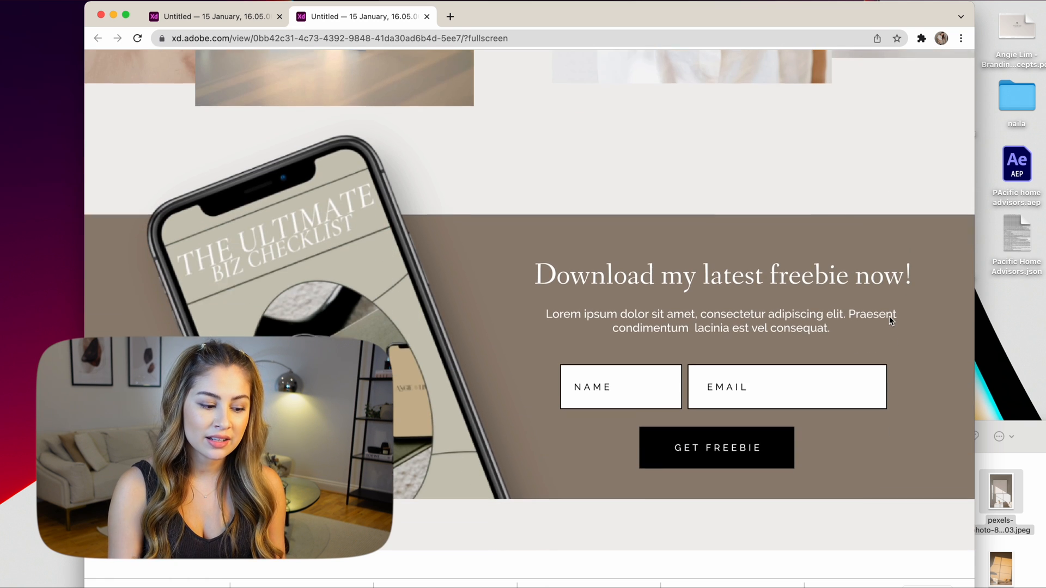
{"action": "scroll", "scroll_direction": "down", "scroll_amount": 3}
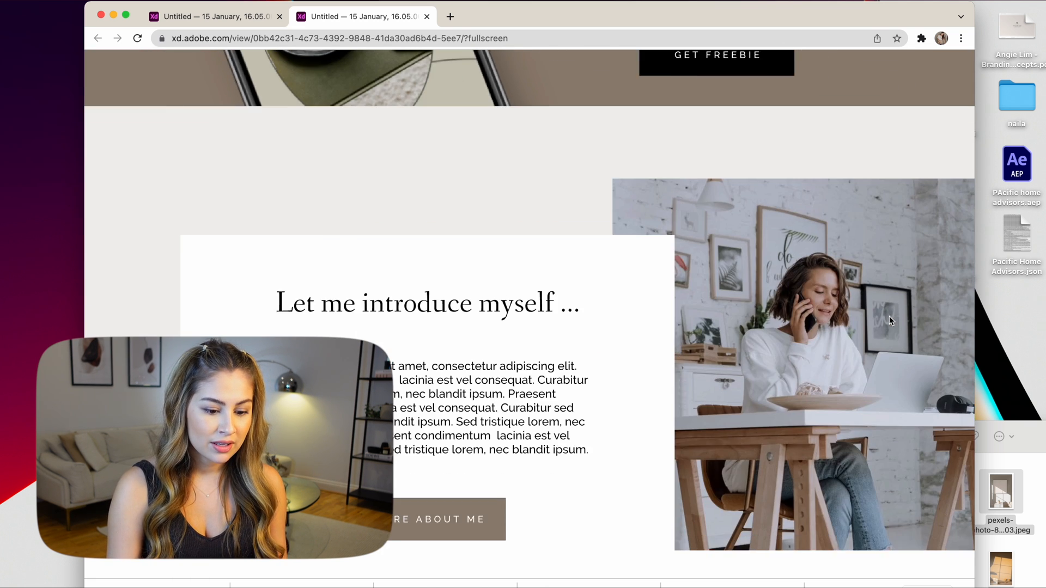
{"action": "scroll", "scroll_direction": "down", "scroll_amount": 3}
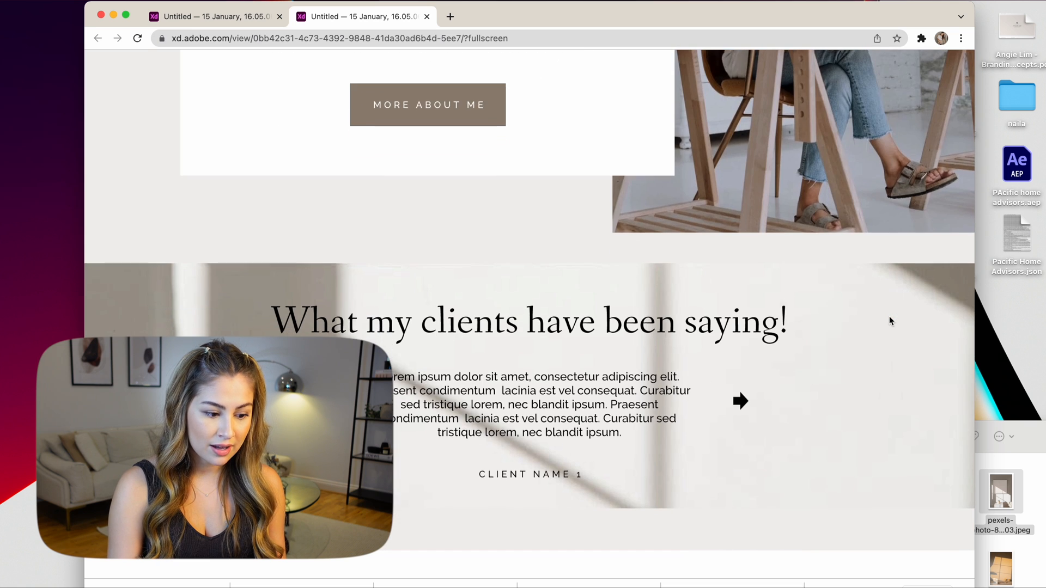
{"action": "scroll", "scroll_direction": "down", "scroll_amount": 3}
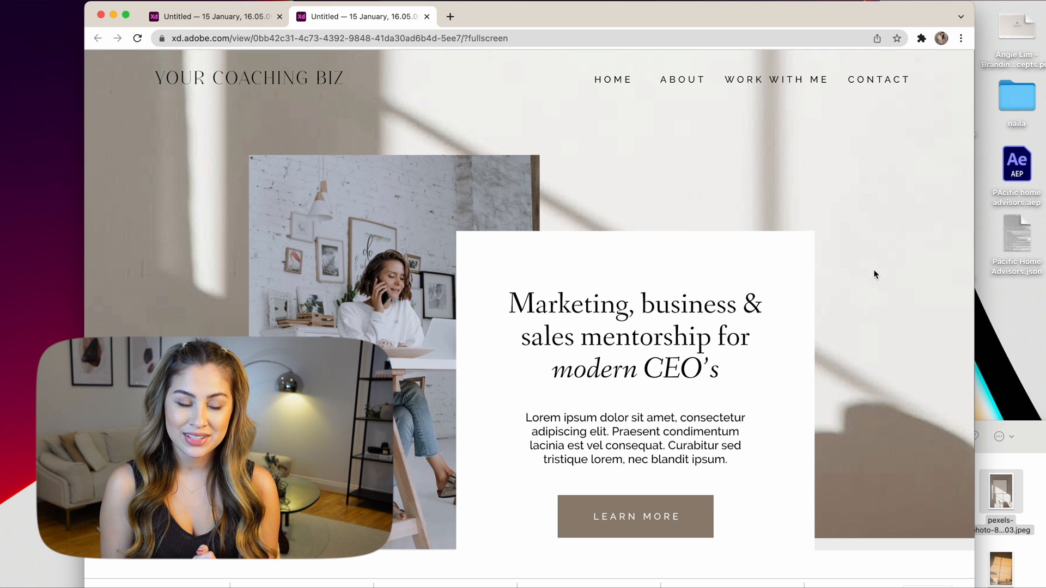
{"action": "scroll", "scroll_direction": "down", "scroll_amount": 3}
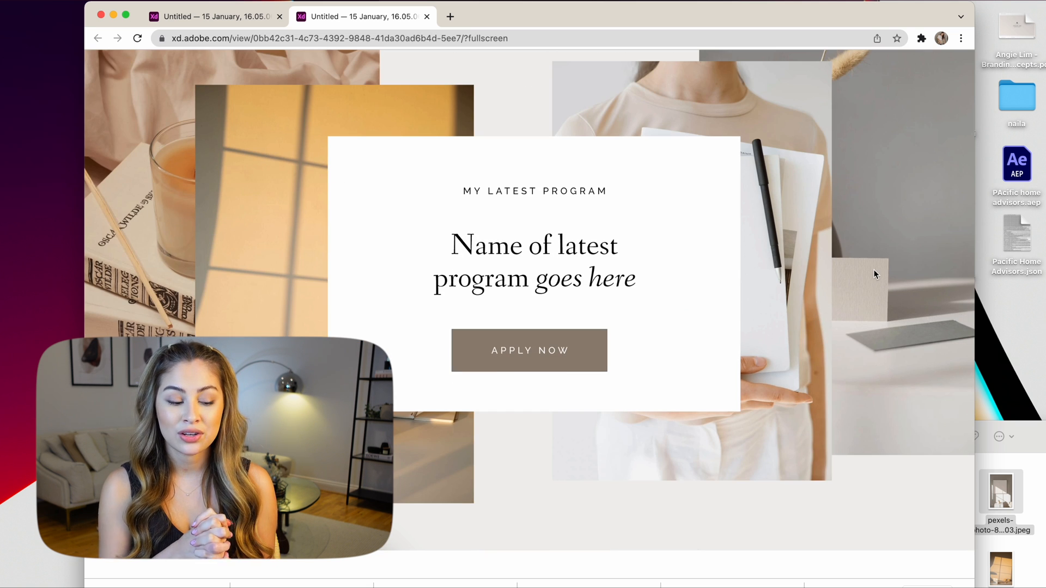
{"action": "scroll", "scroll_direction": "down", "scroll_amount": 3}
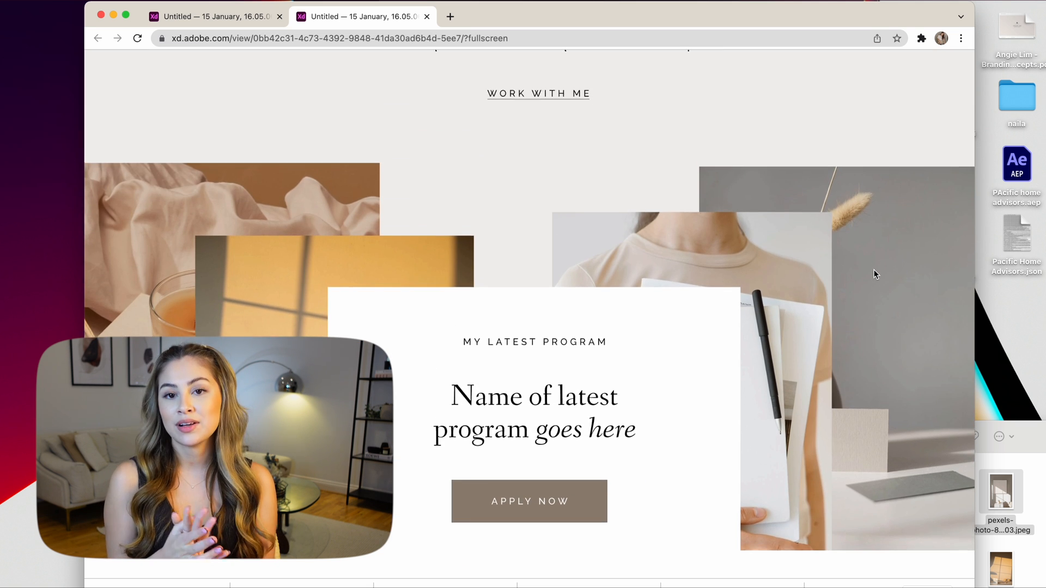
{"action": "scroll", "scroll_direction": "down", "scroll_amount": 3}
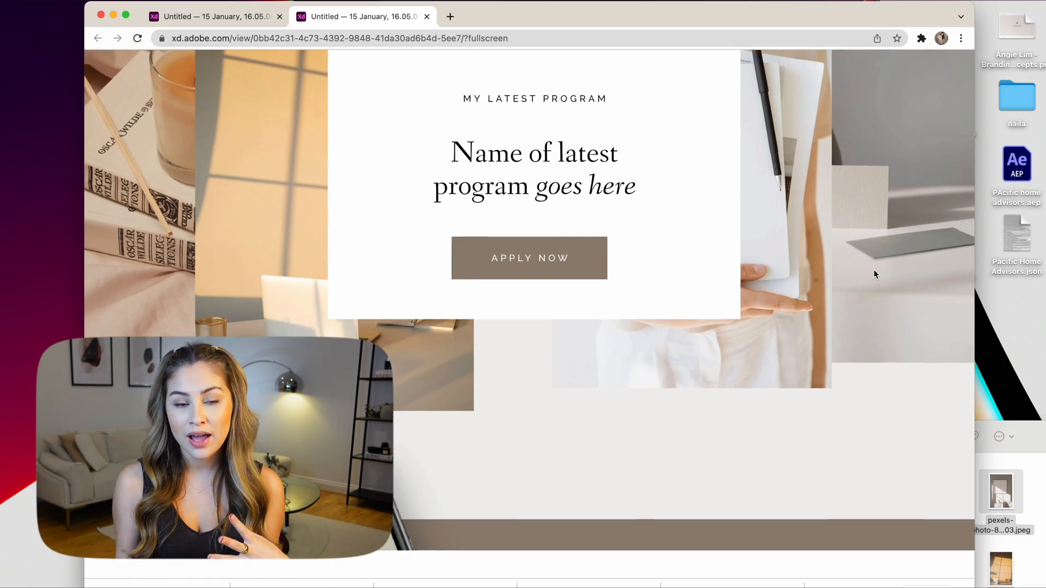